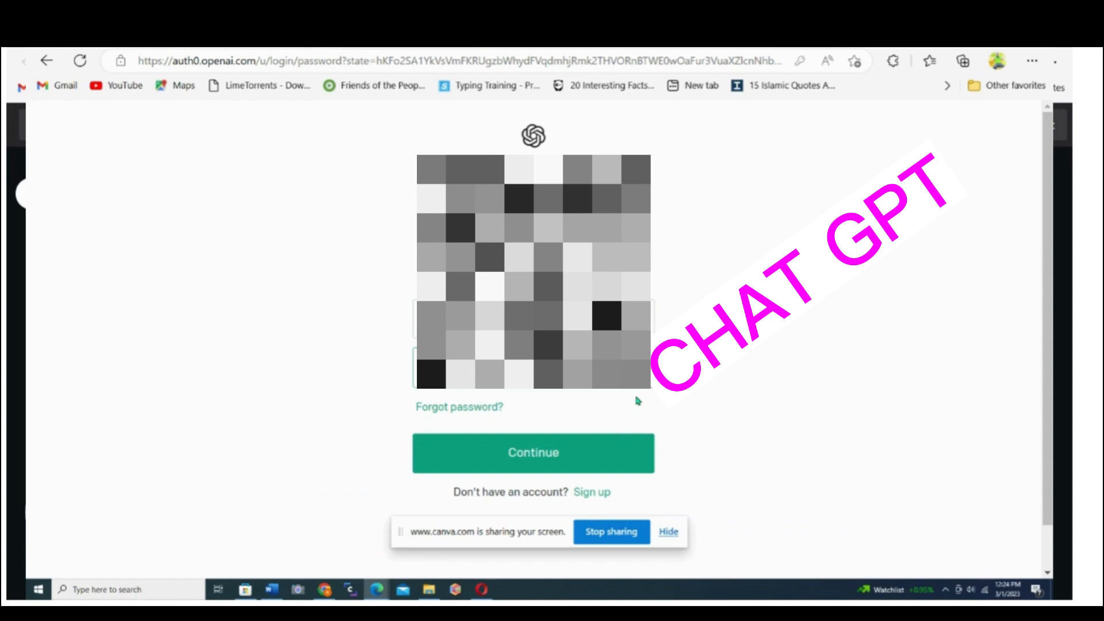
Submit the password and confirm to land on the main chat page.
left_click(532, 453)
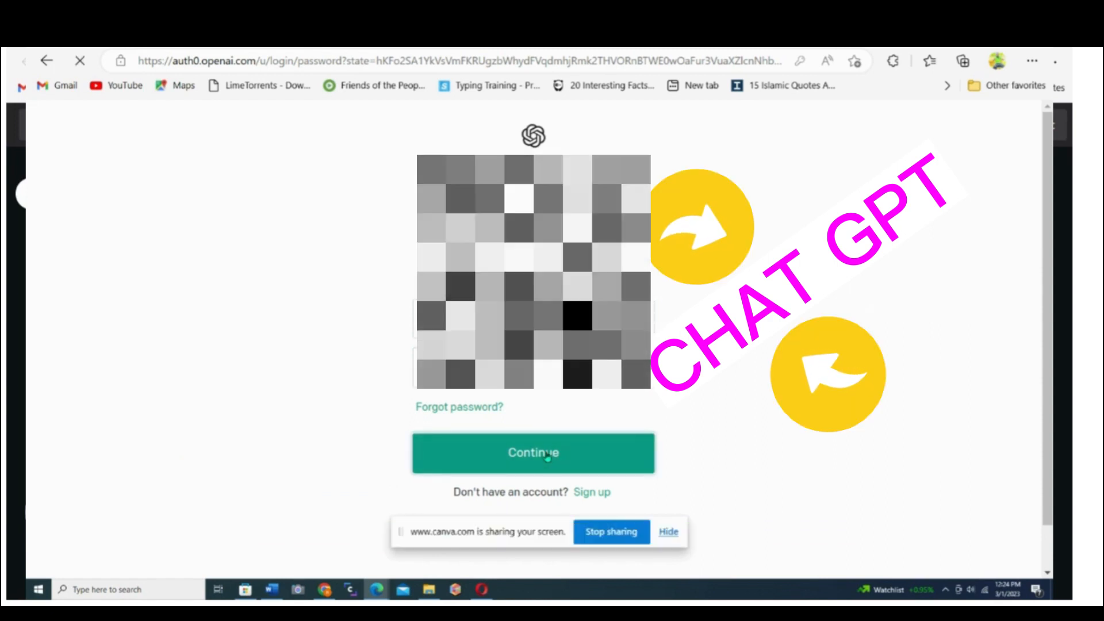
left_click(532, 453)
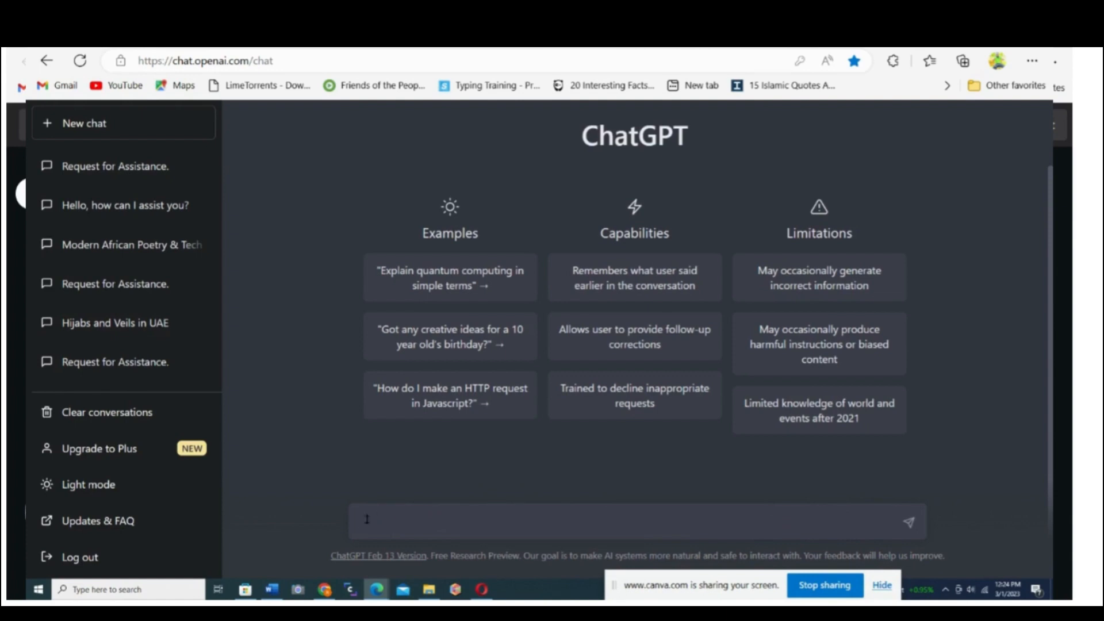
mouse_move(384, 521)
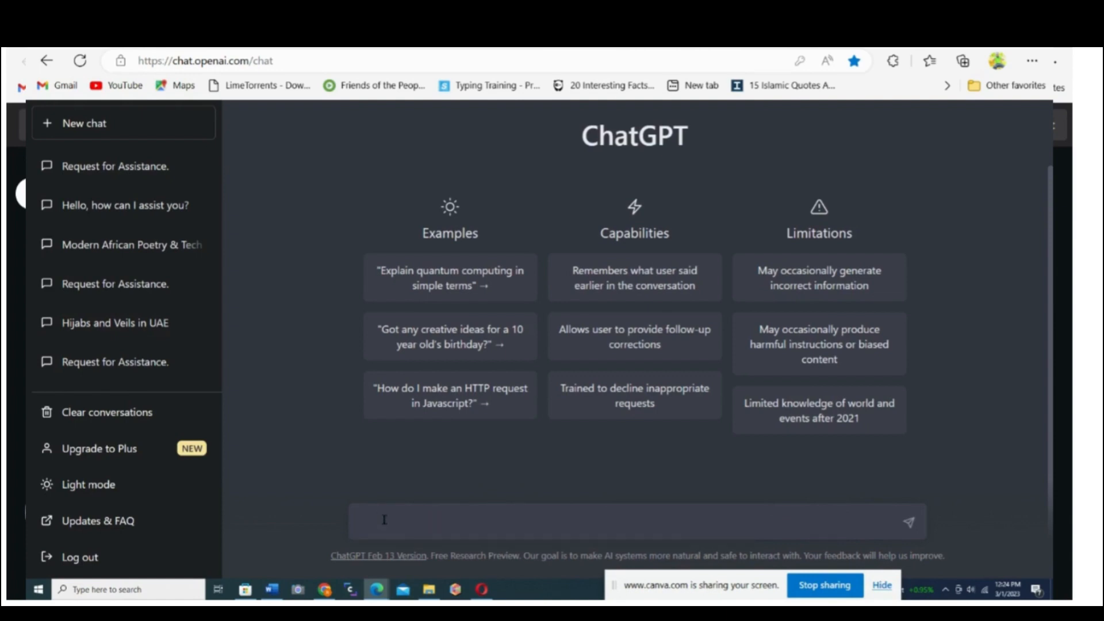
Send a first 'hi' message and receive the assistant's greeting.
type("hi")
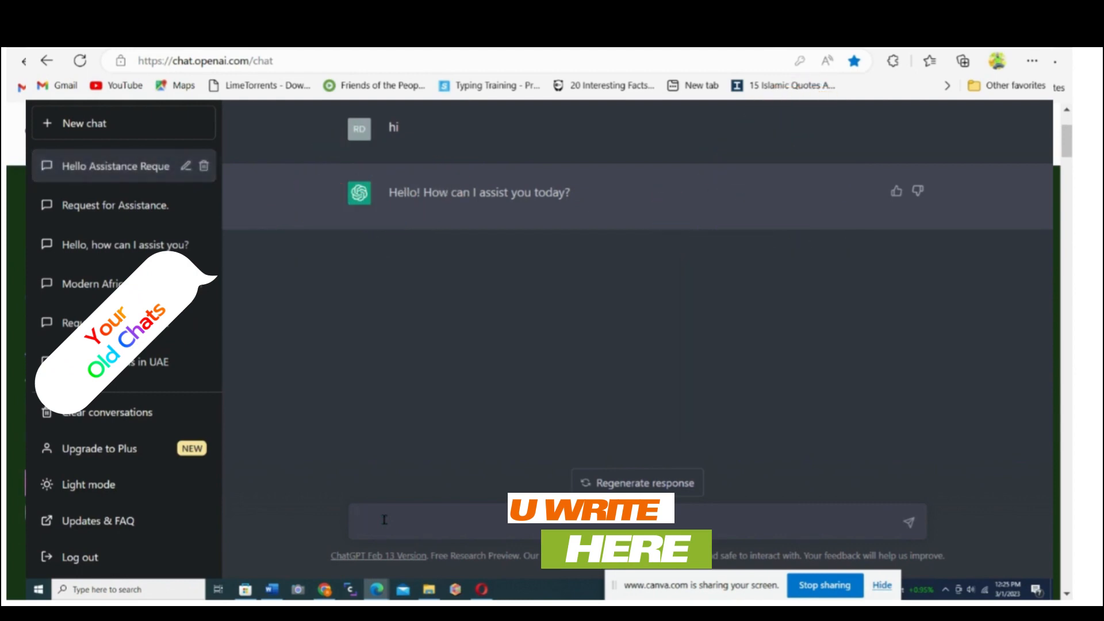
Draft the prompt 'write a poem on love using figurative language an symbolism' without sending.
type("w")
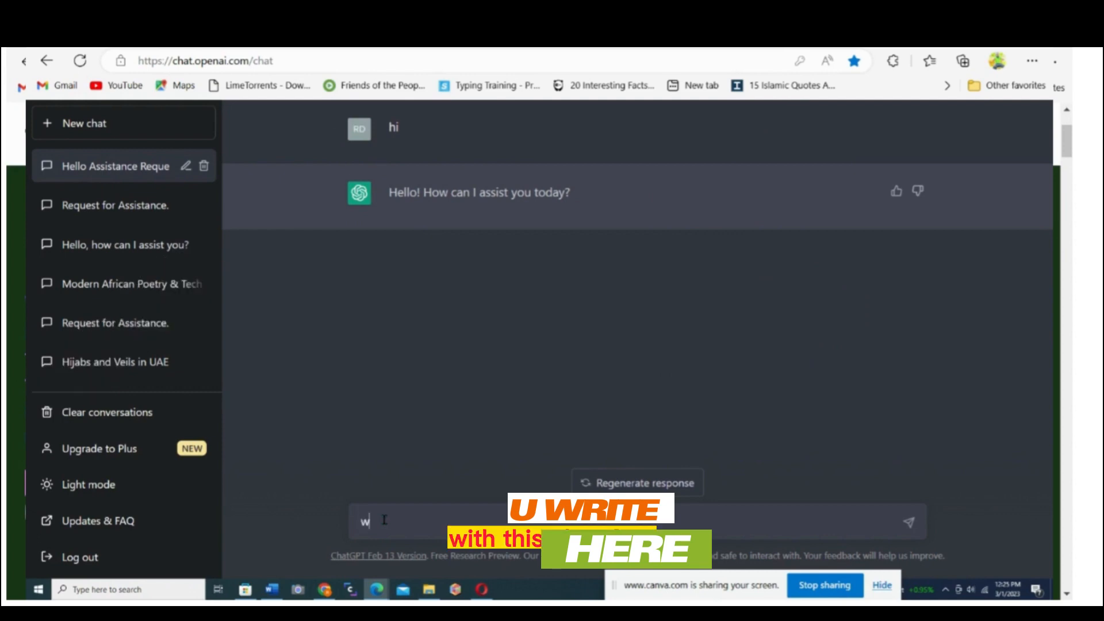
type("rite a poem on love yo")
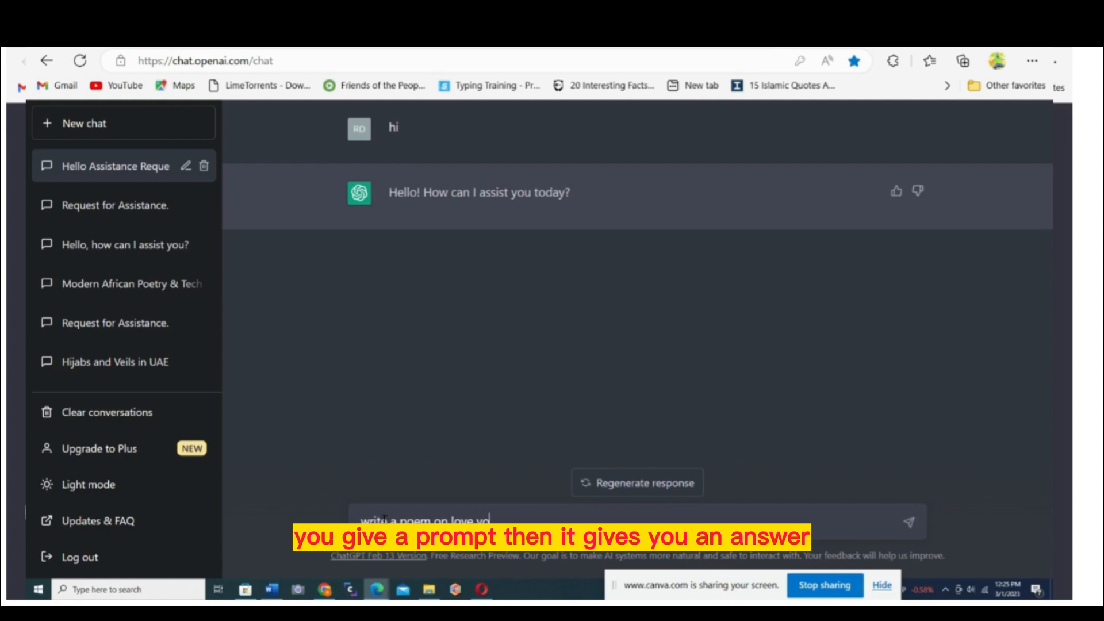
type("using")
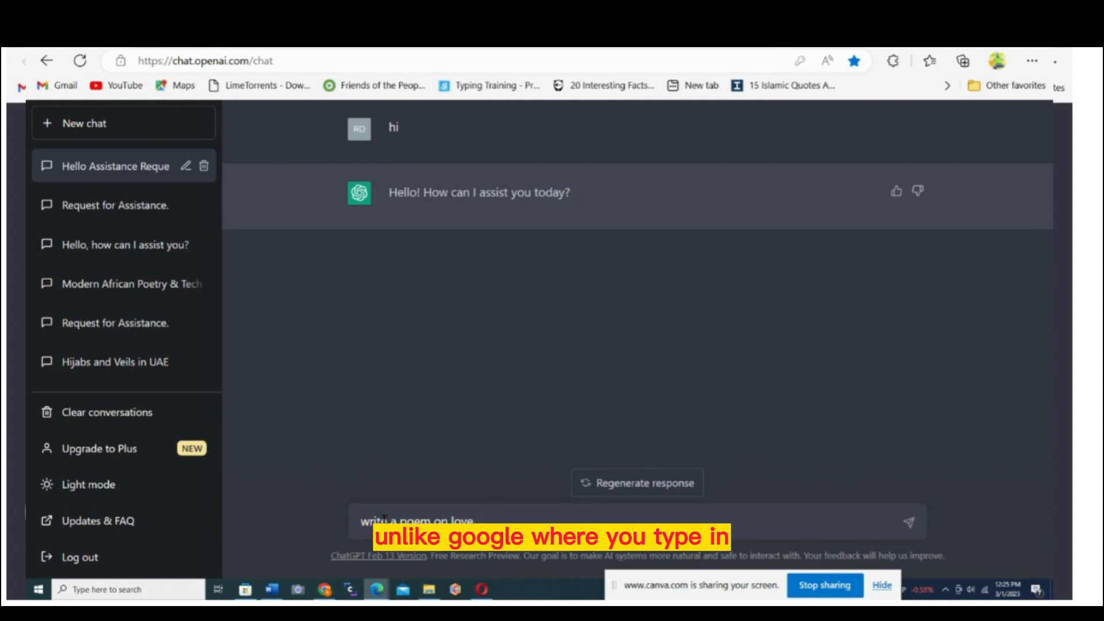
type("using figurative language")
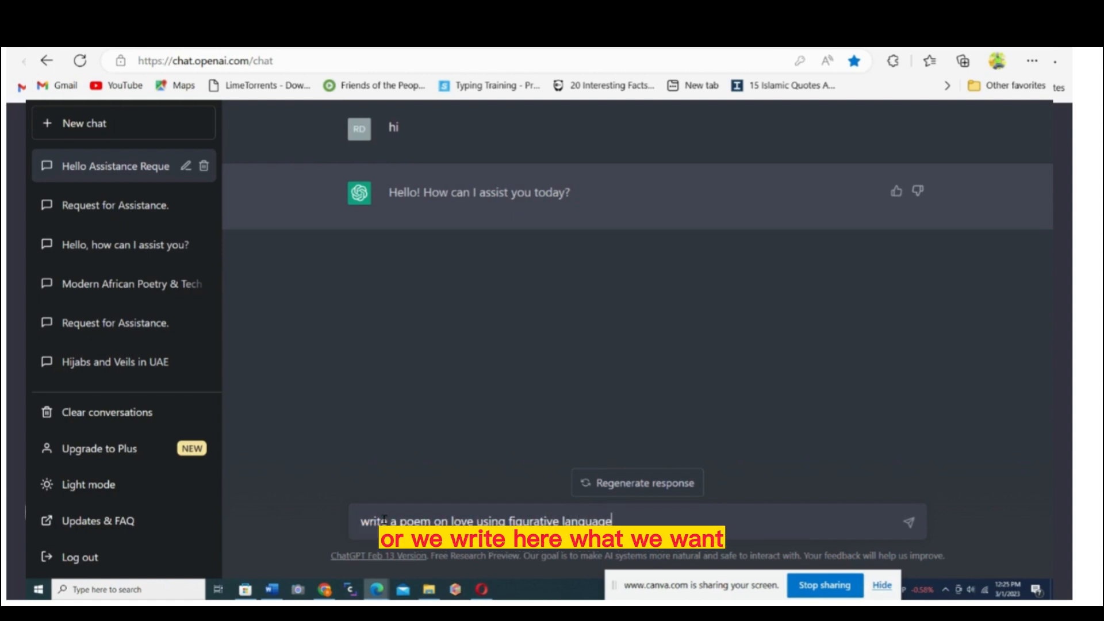
type("an d")
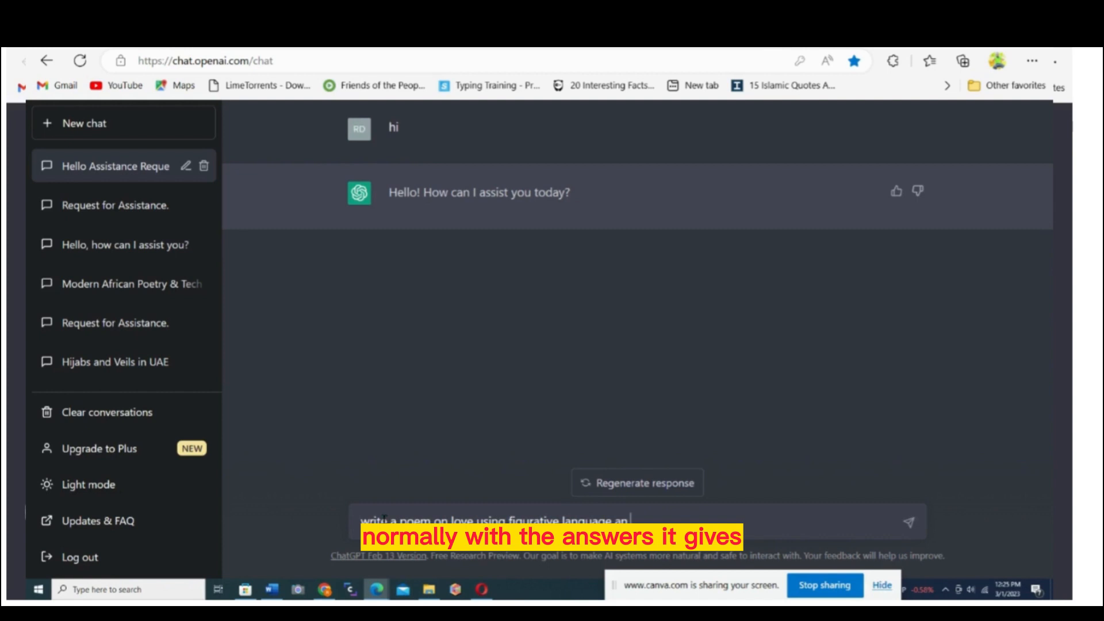
type("symbolism")
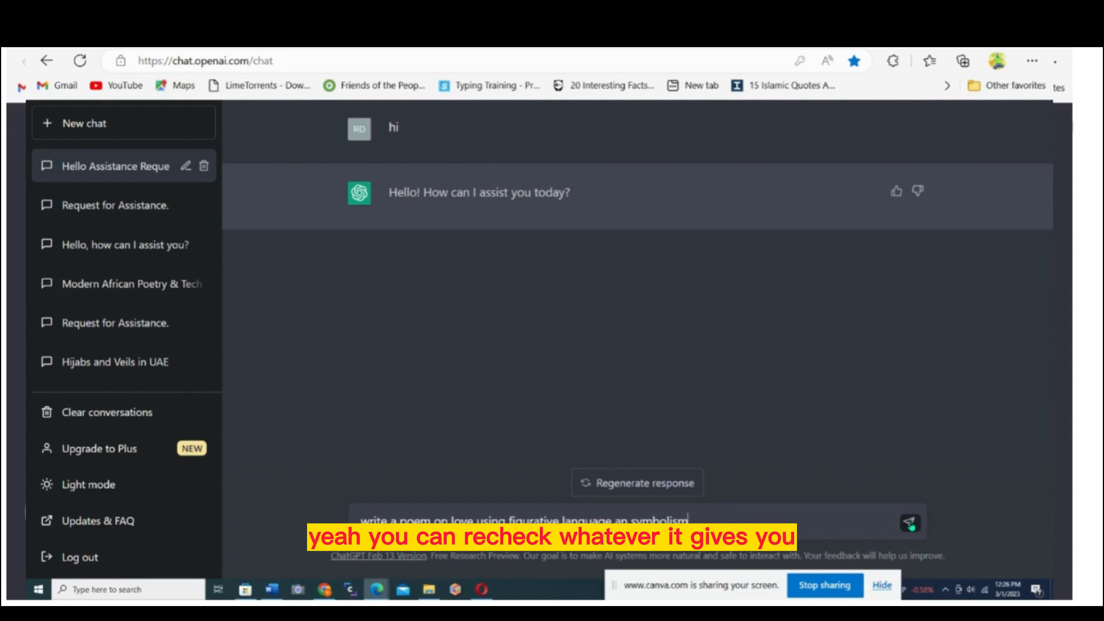
Send the love poem request and read through the returned multi-stanza poem.
left_click(908, 523)
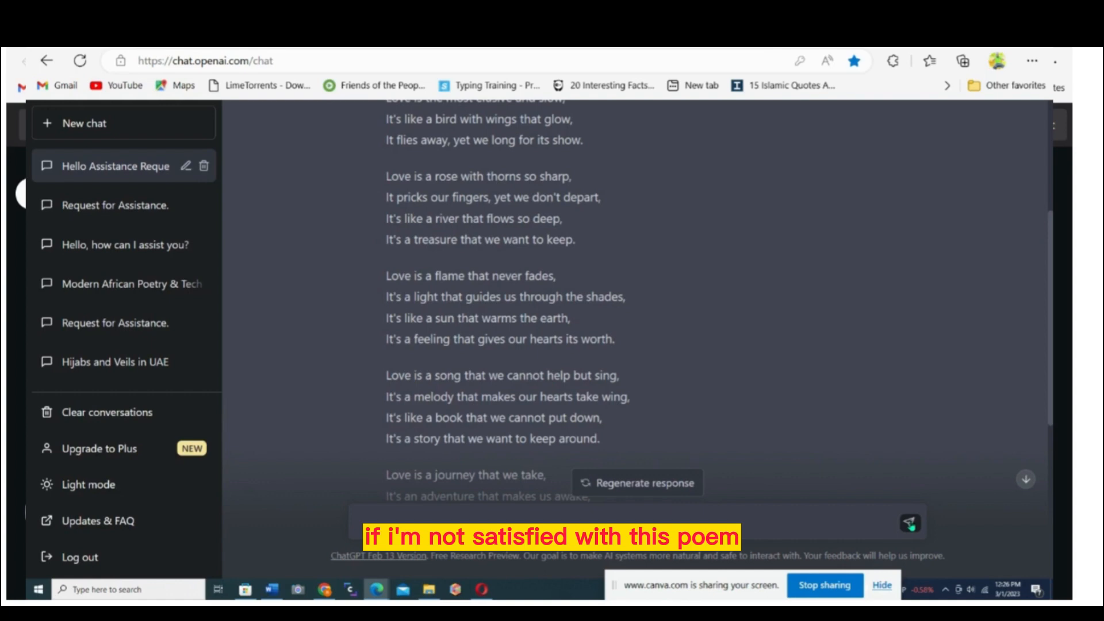
scroll("down", 3)
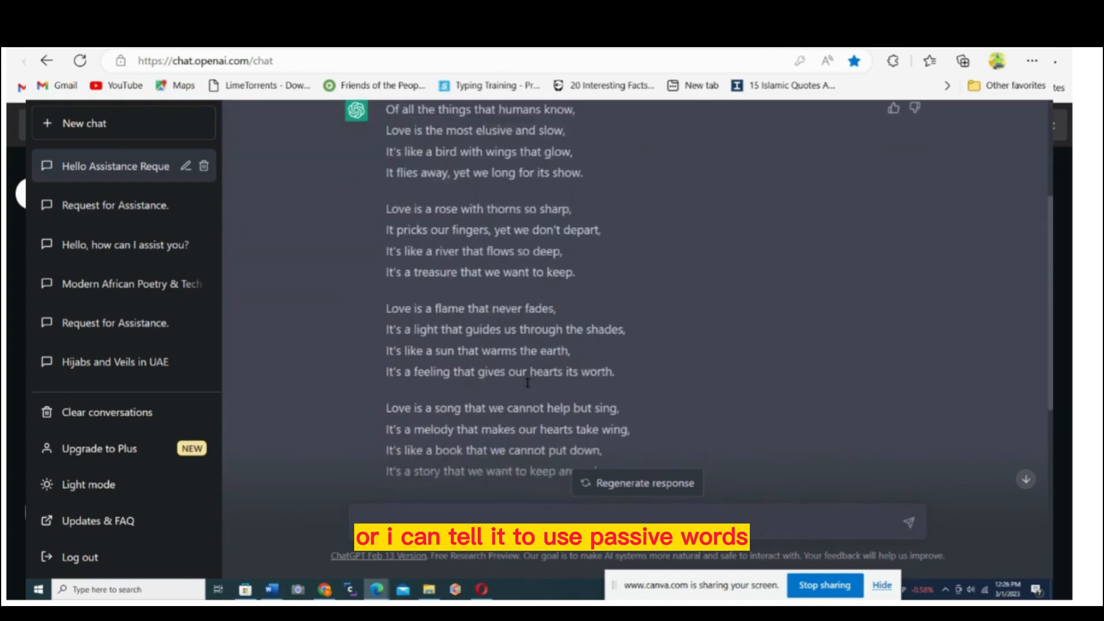
scroll("down", 3)
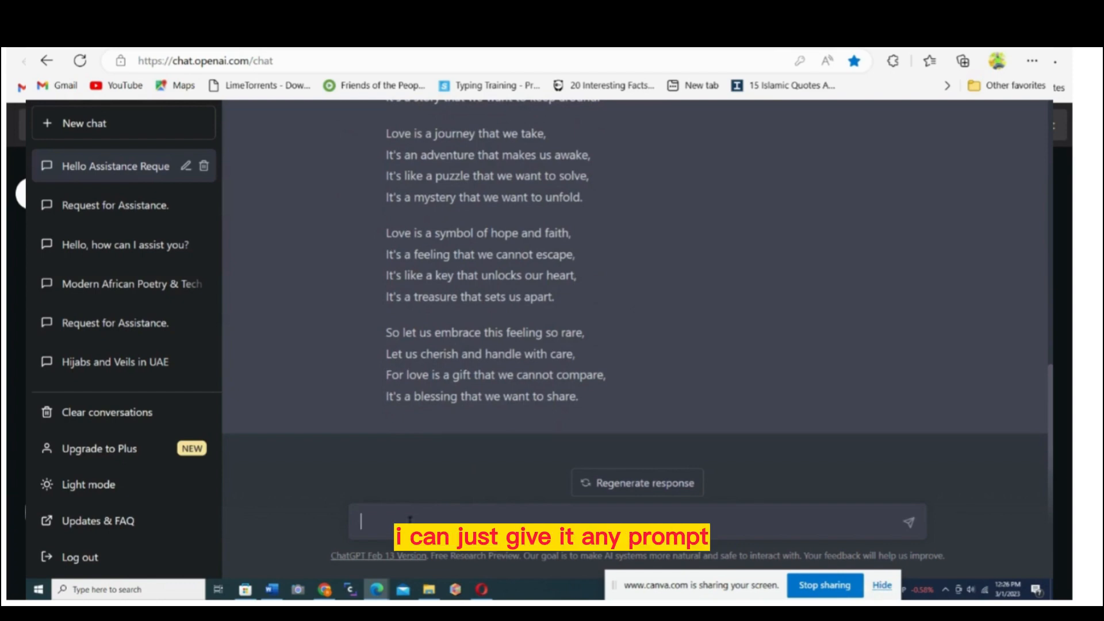
type("sugg")
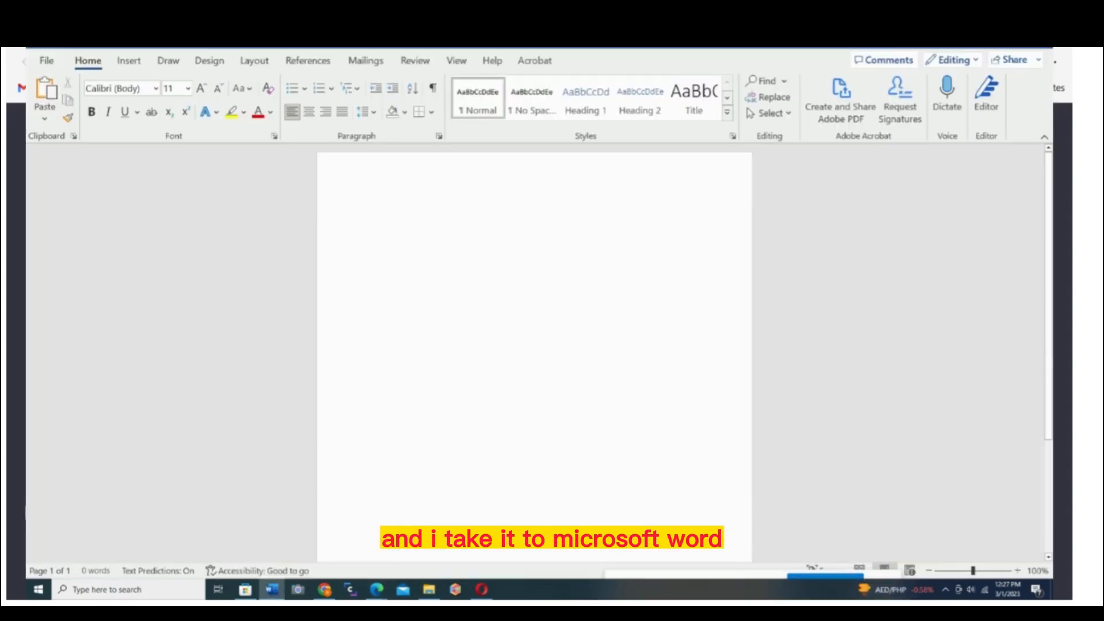
Paste the love poem into the Word document as Keep Text Only plain text.
key("ctrl+v")
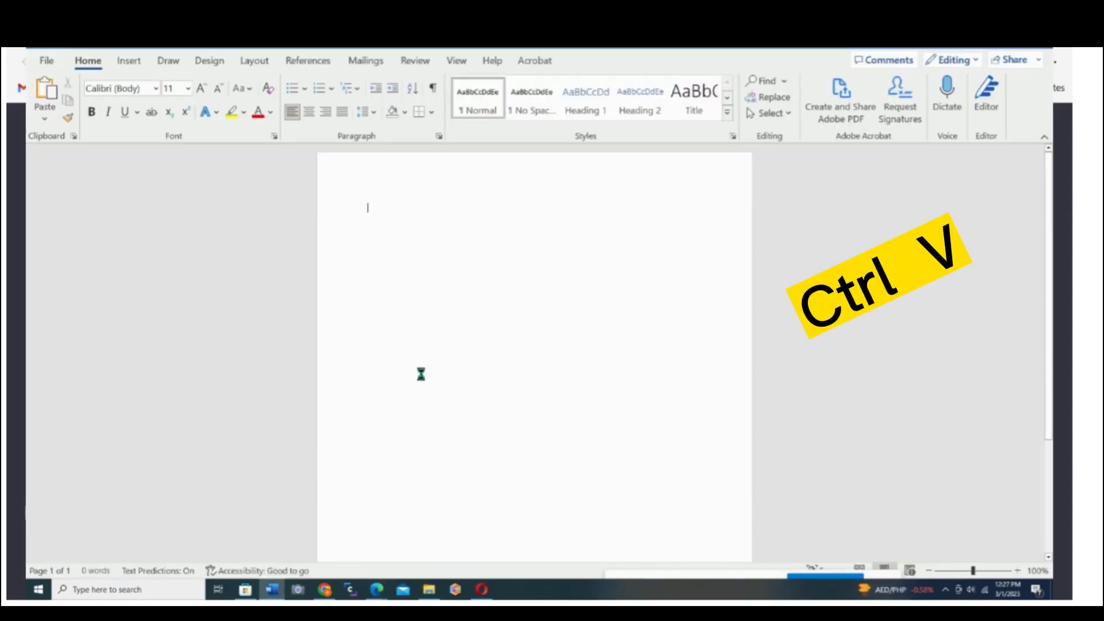
key("ctrl+v")
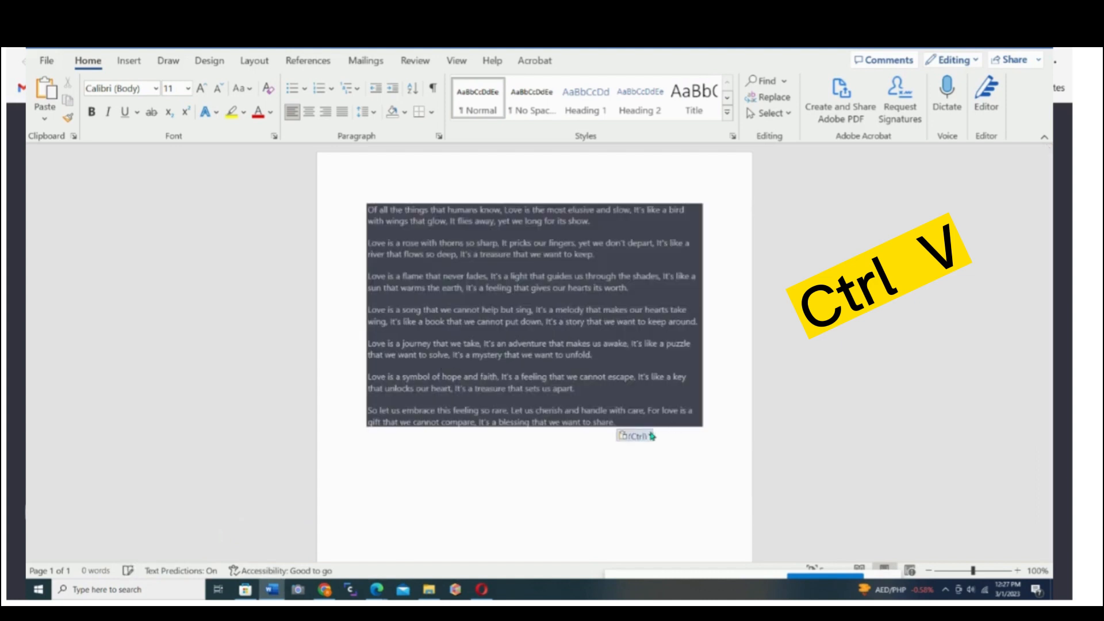
left_click(633, 436)
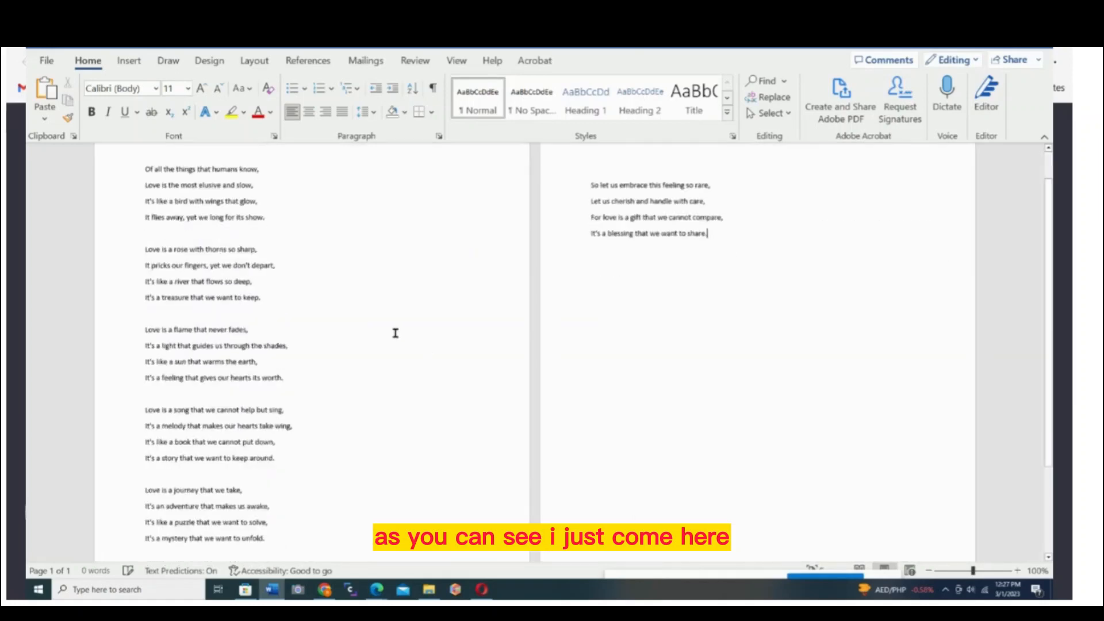
key("ctrl+v")
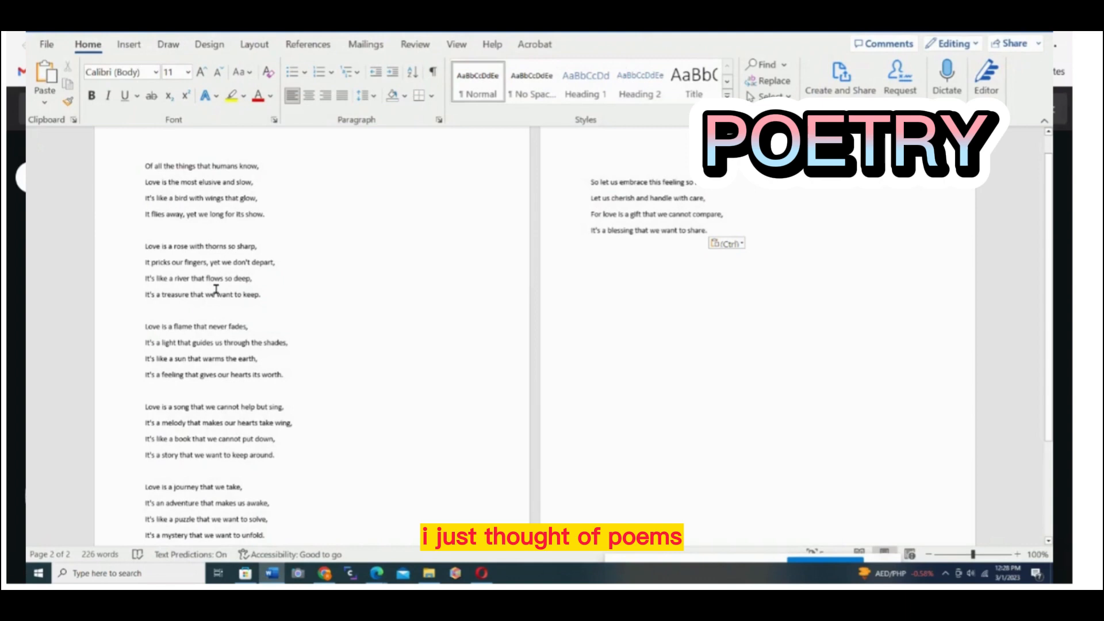
scroll("down", 3)
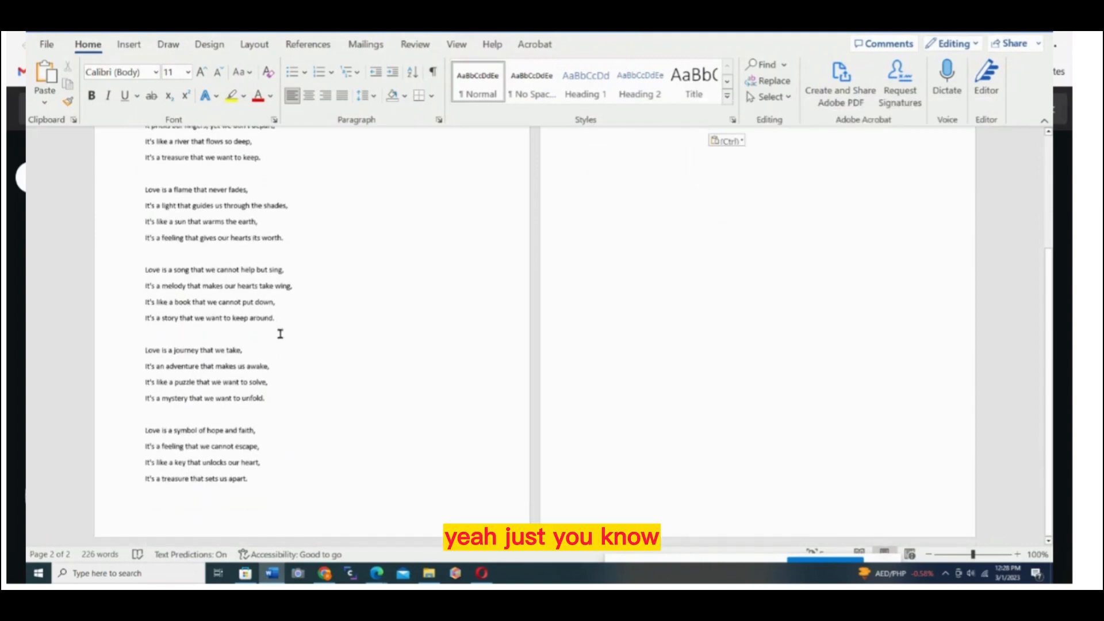
scroll("down", 3)
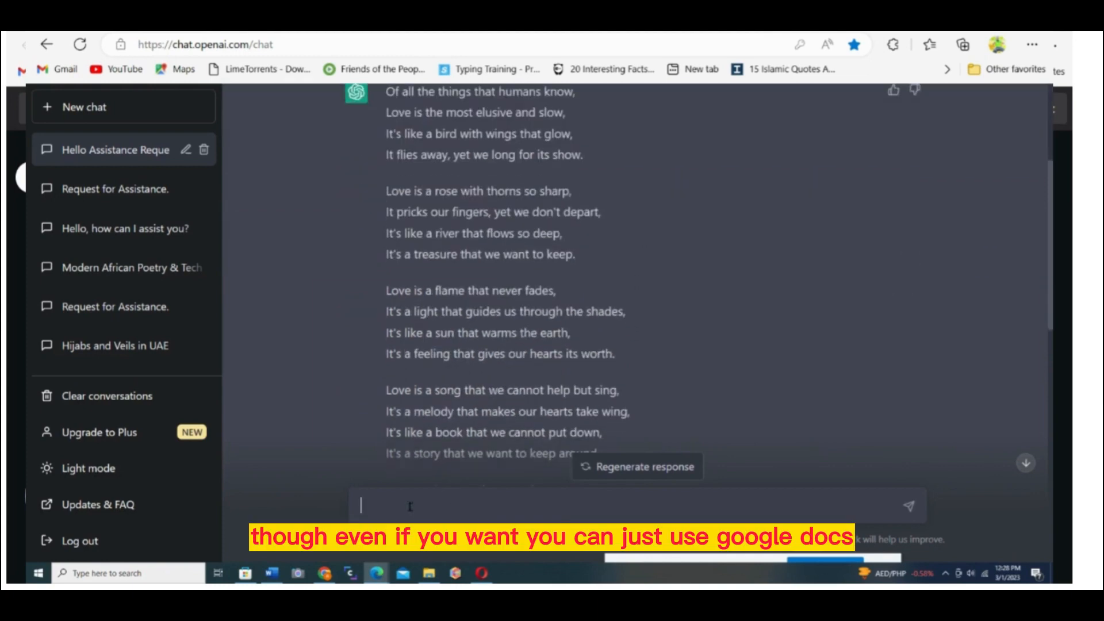
Draft the figurative-language love poem request with 'make it in shakespeare style' appended.
type("write a poem on love using figurative language an symbolism")
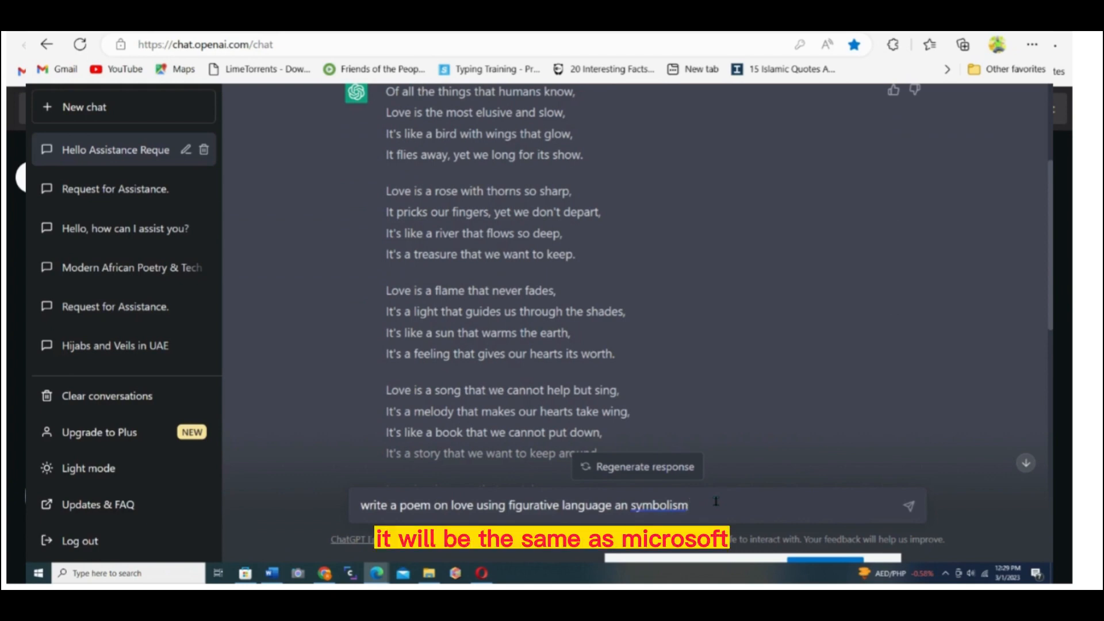
type("make it in")
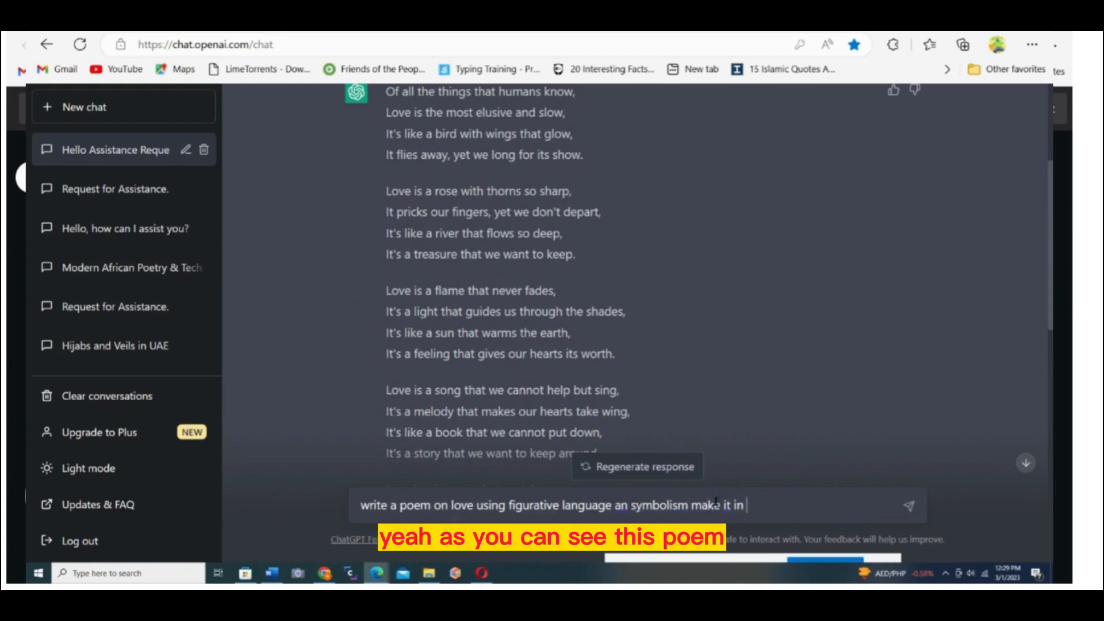
type("shake")
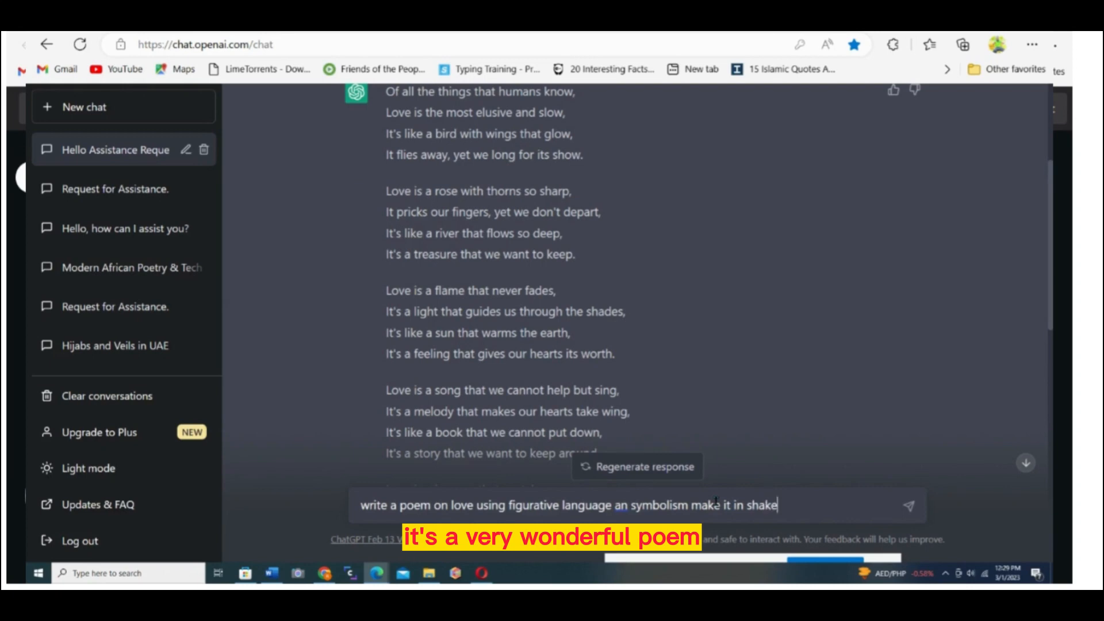
type("spe")
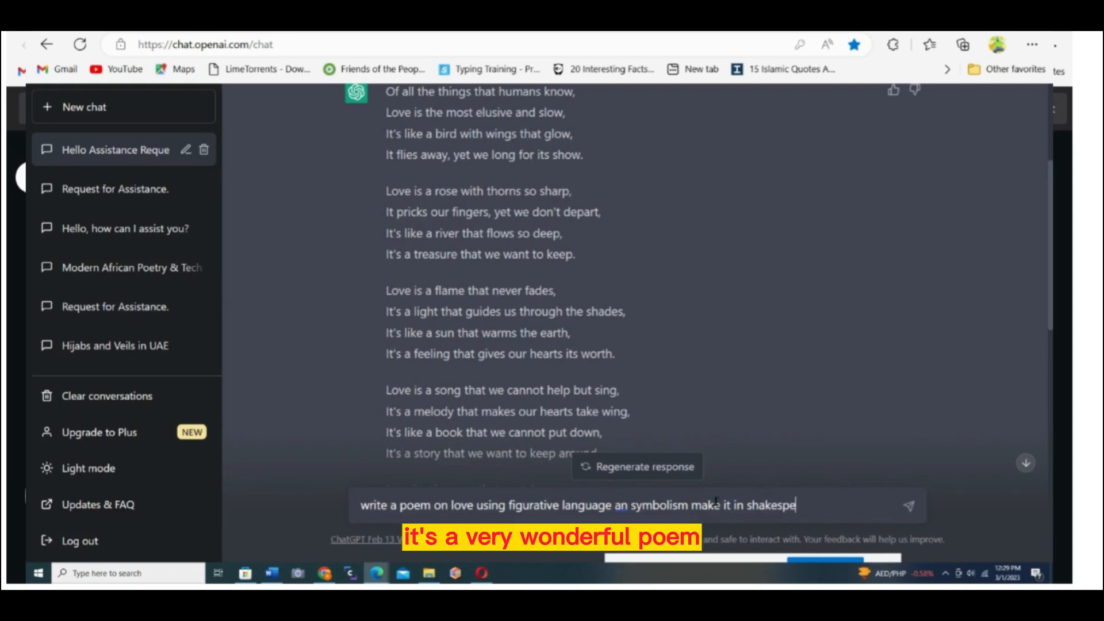
type("are")
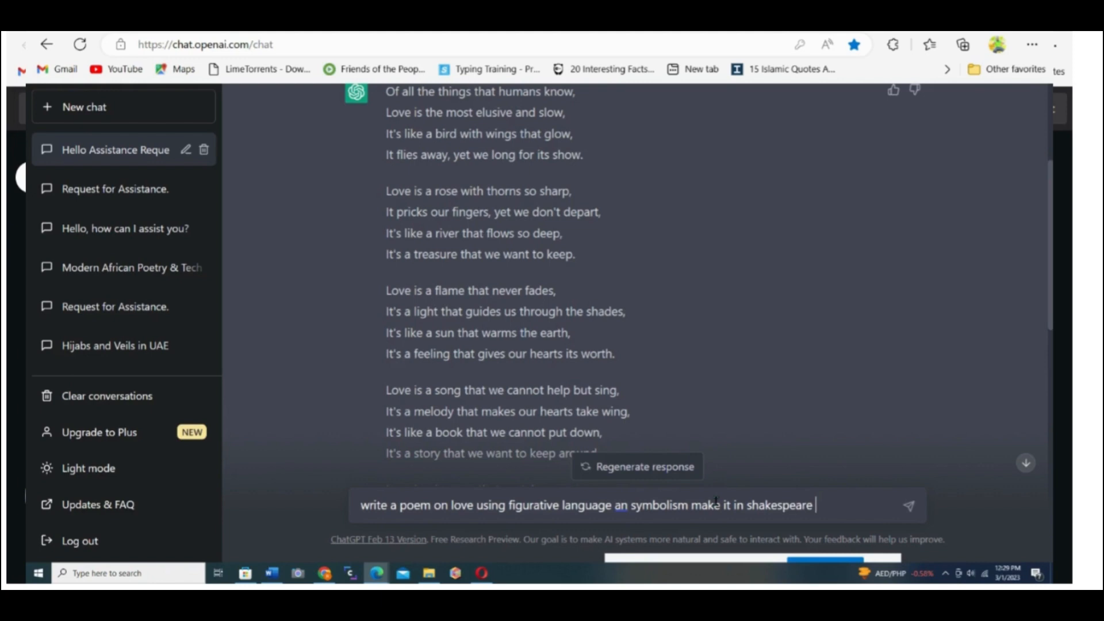
type("style")
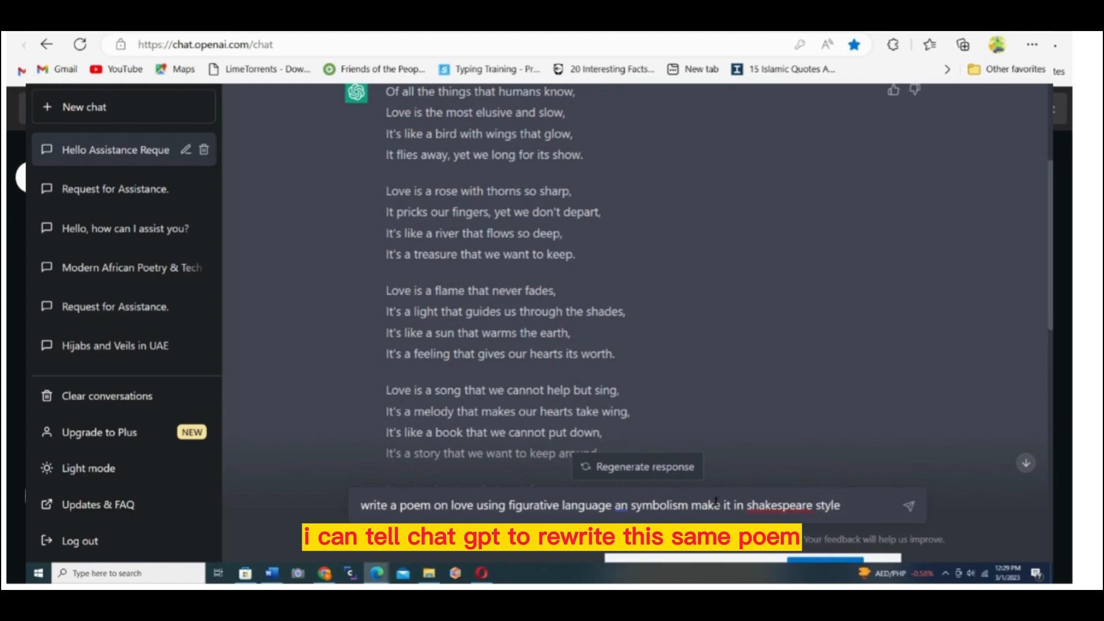
right_click(774, 506)
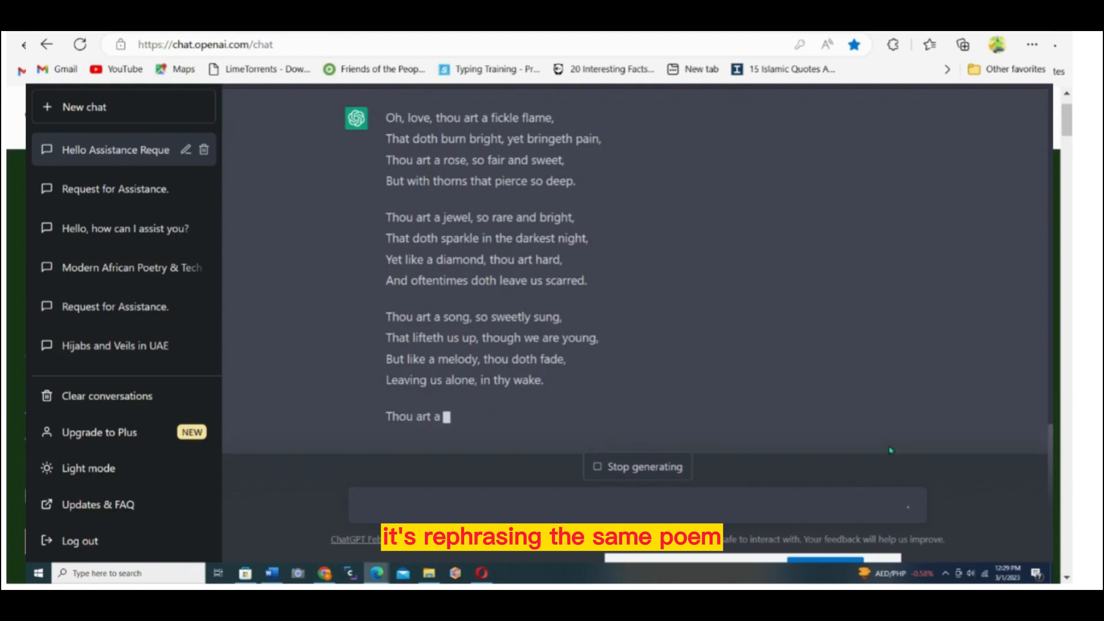
Read down the Shakespeare-style poem beginning 'Oh, love, thou art a fickle flame'.
scroll("down", 3)
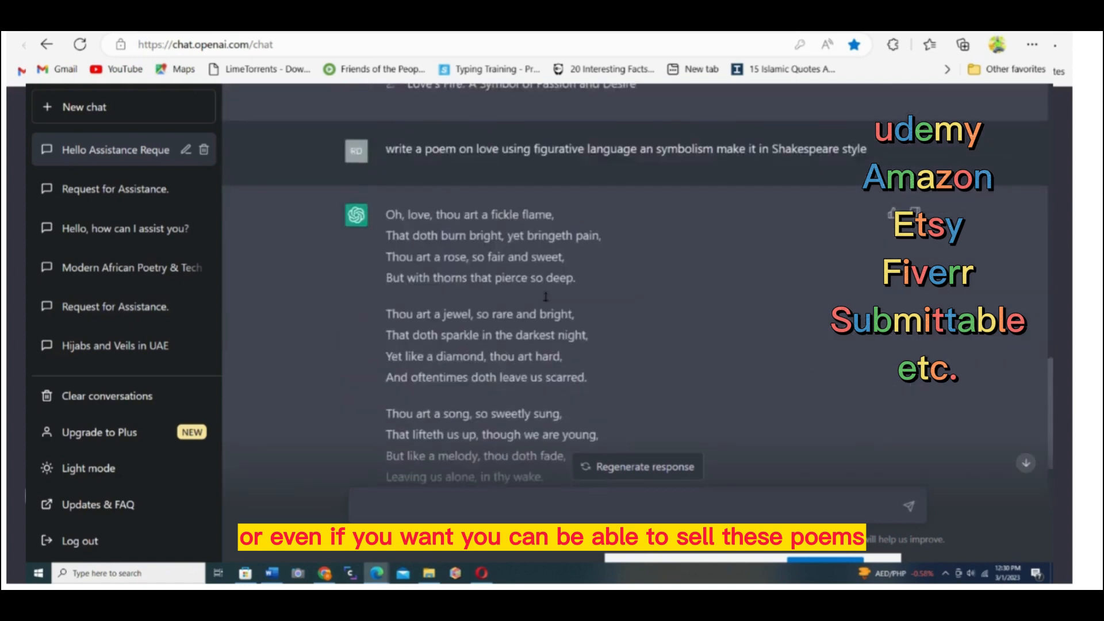
scroll("up", 3)
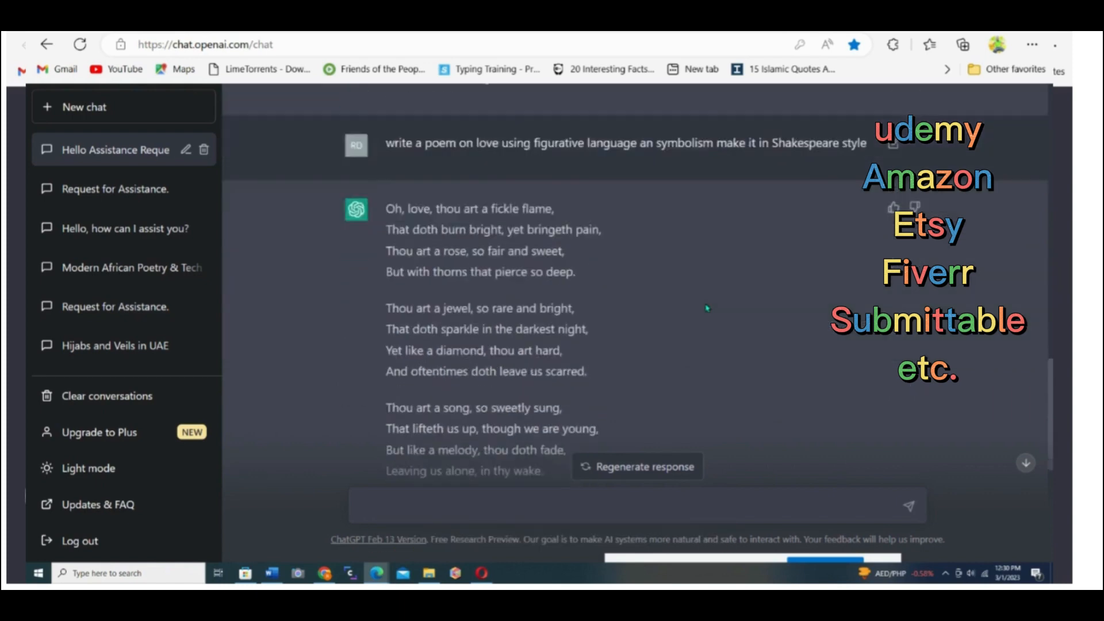
scroll("down", 3)
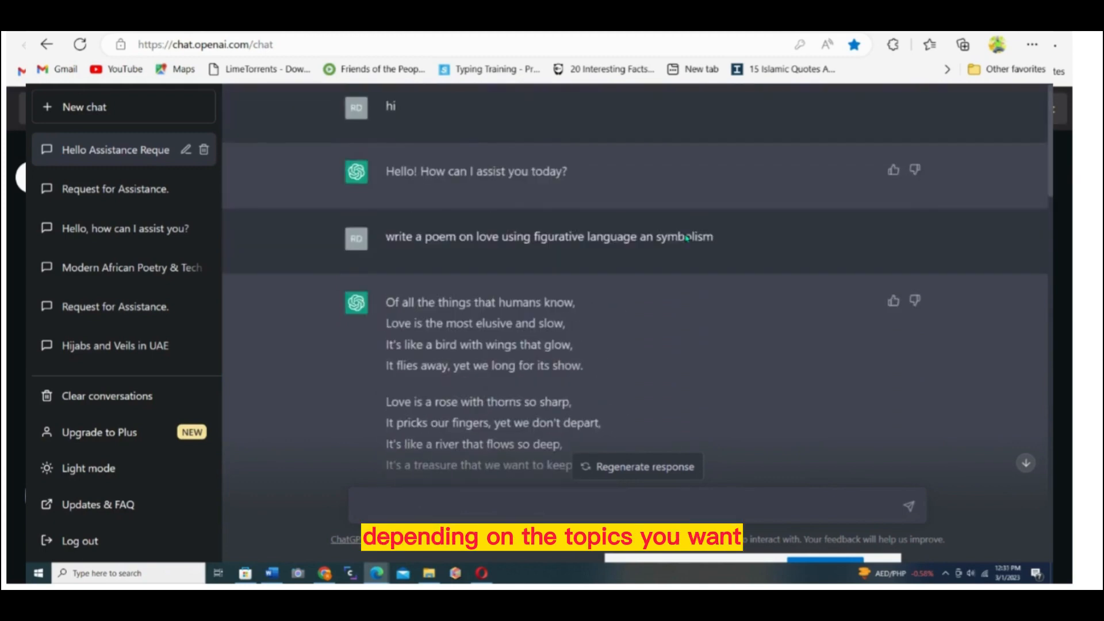
scroll("down", 3)
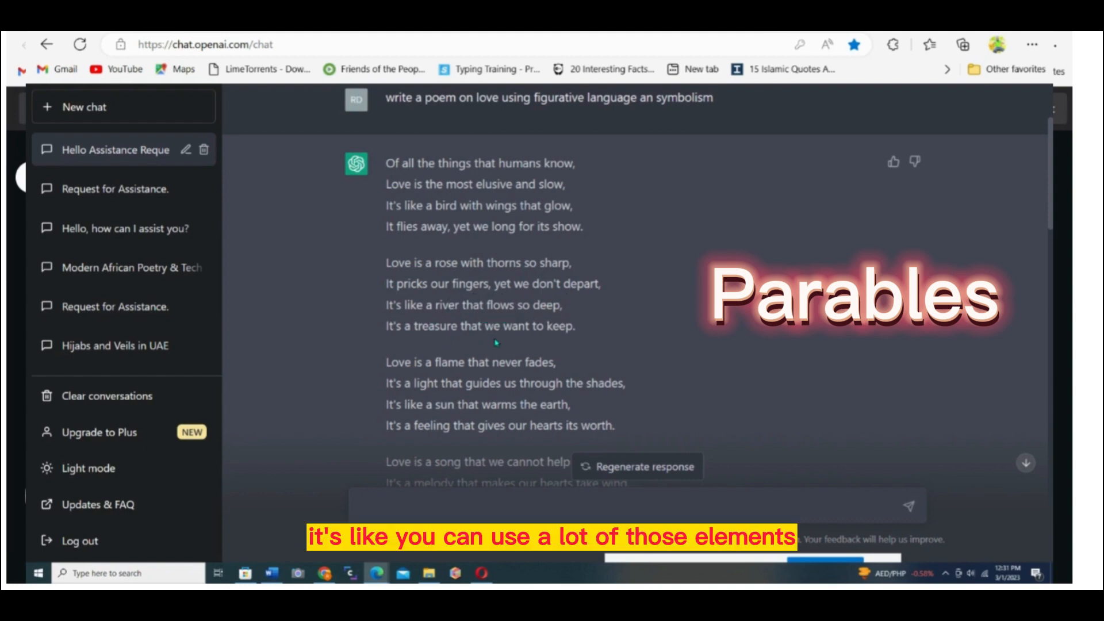
scroll("down", 3)
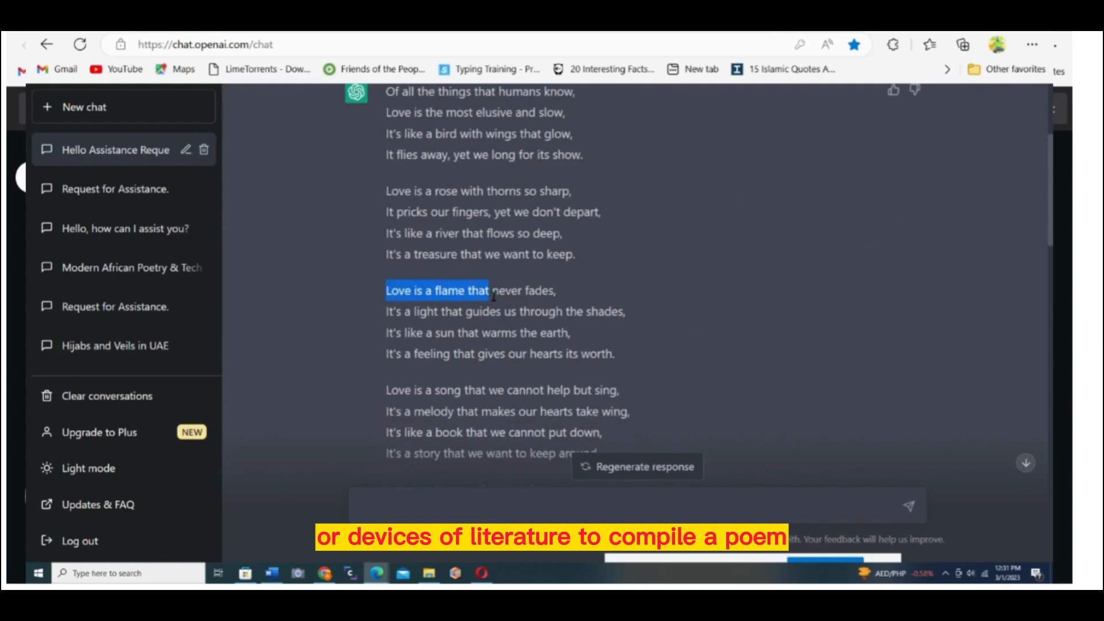
left_click(384, 312)
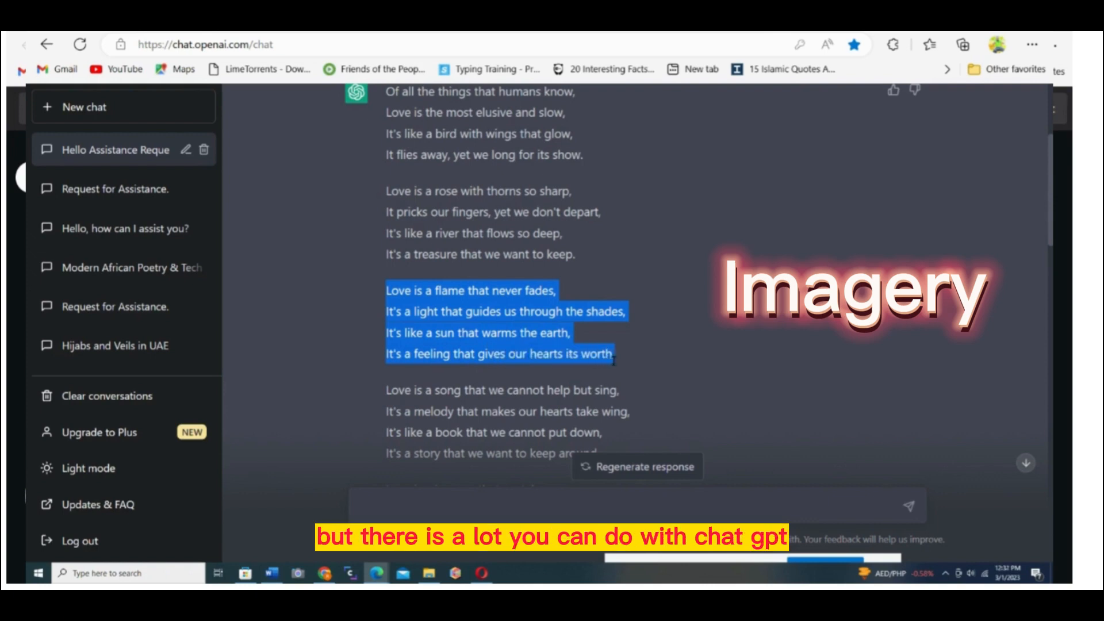
scroll("down", 3)
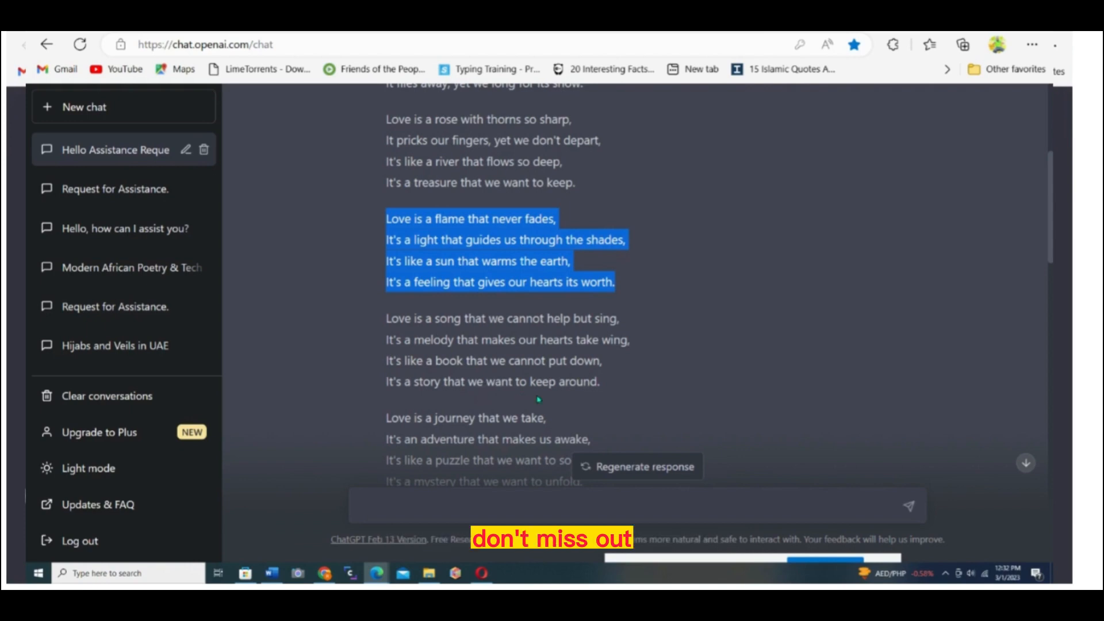
scroll("down", 3)
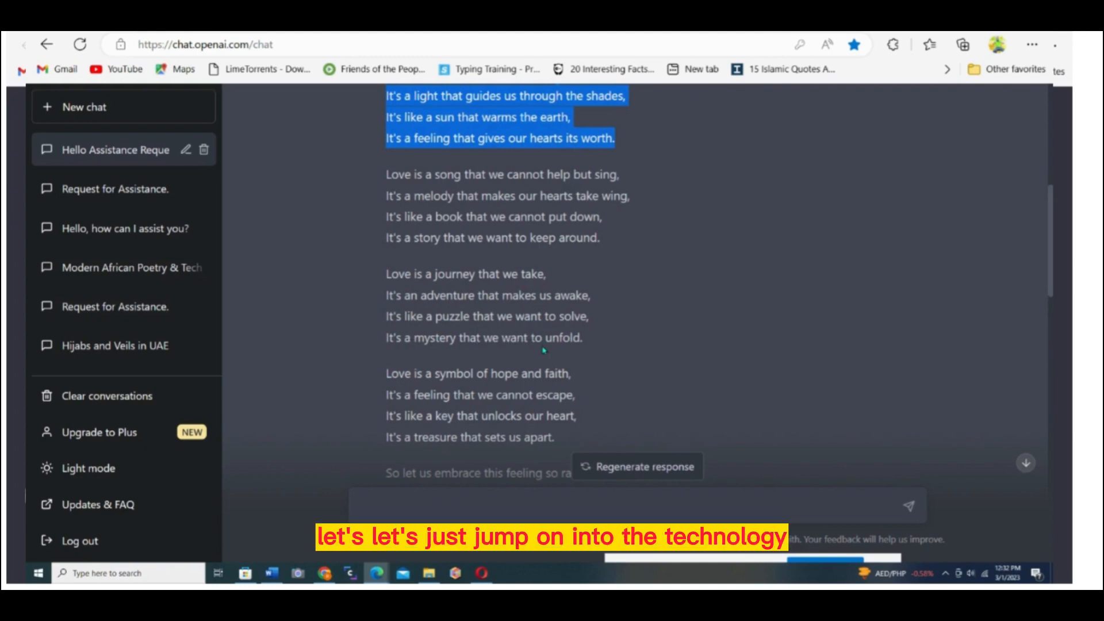
scroll("down", 3)
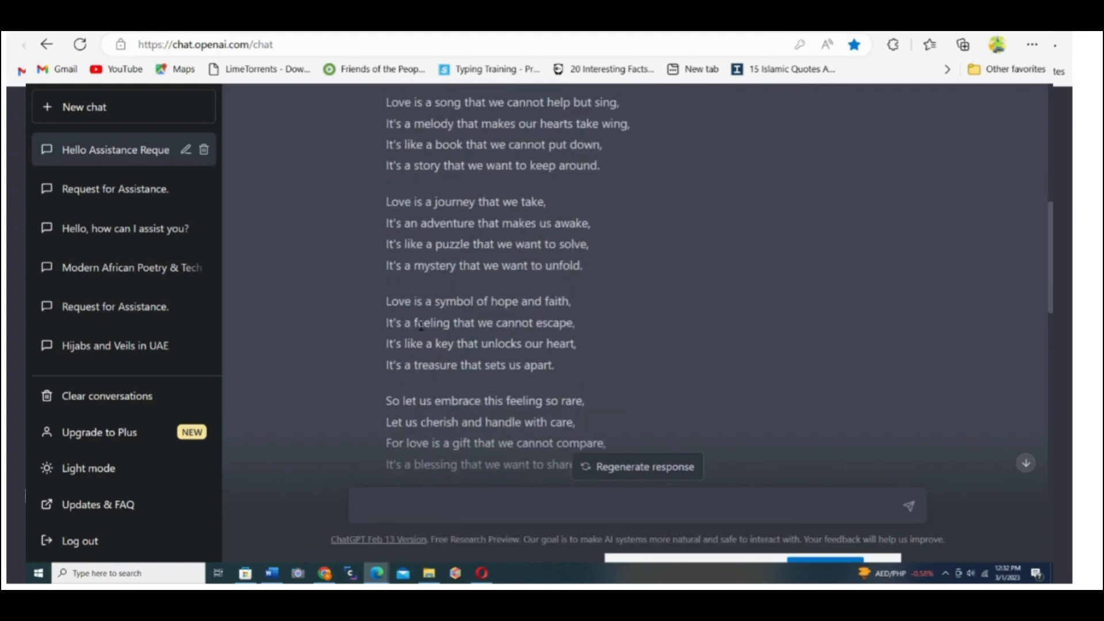
Highlight the line 'Love is a symbol of hope and faith' in the original poem.
left_click_drag(386, 300, 502, 300)
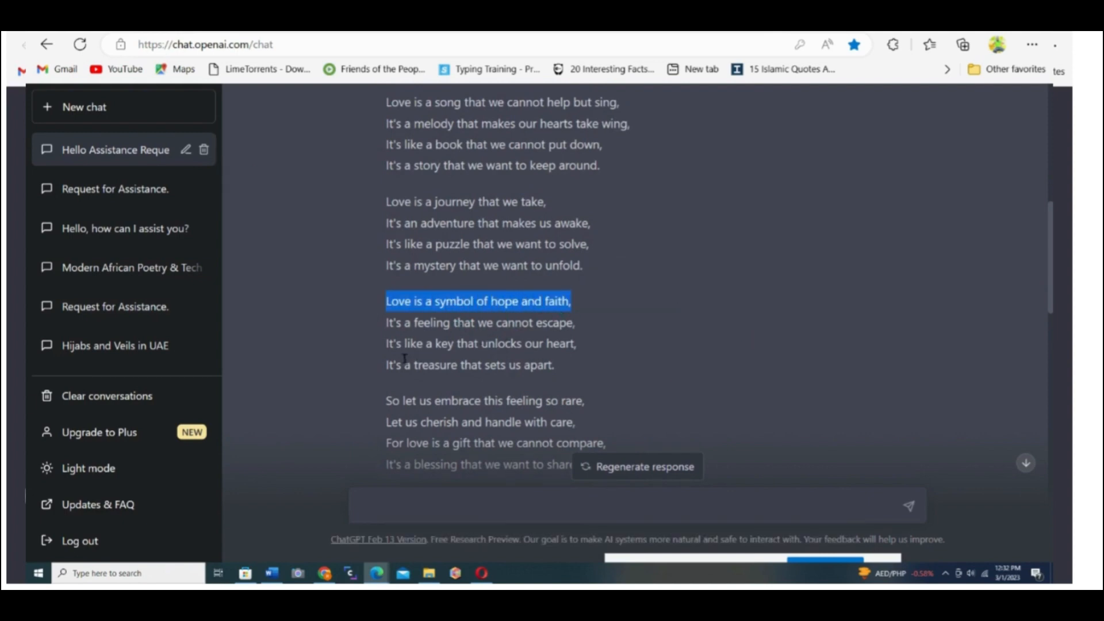
mouse_move(588, 353)
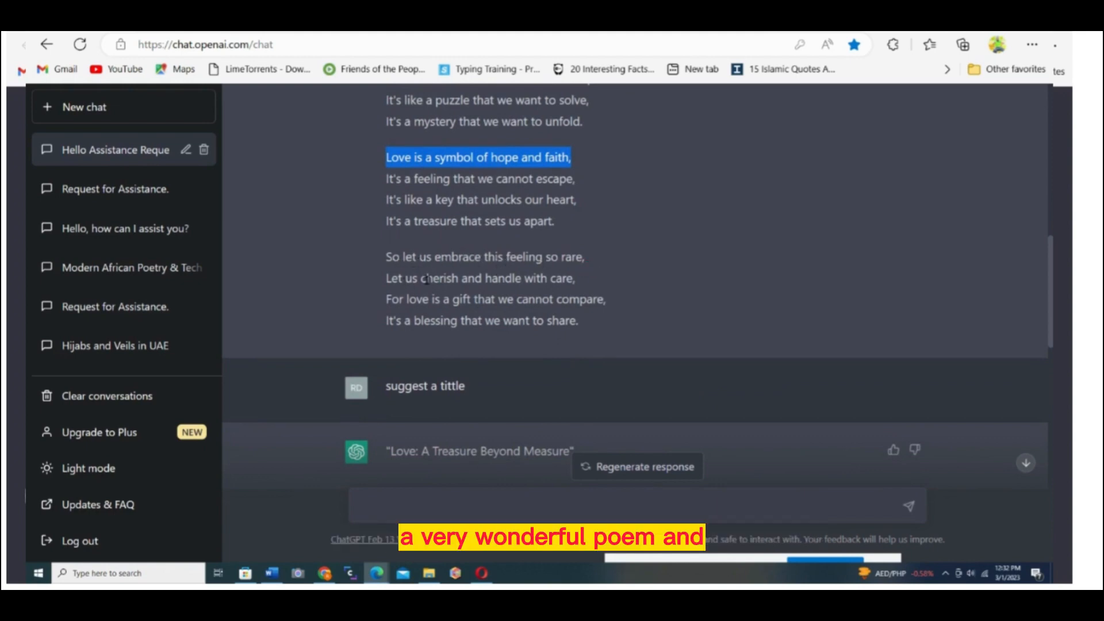
mouse_move(542, 282)
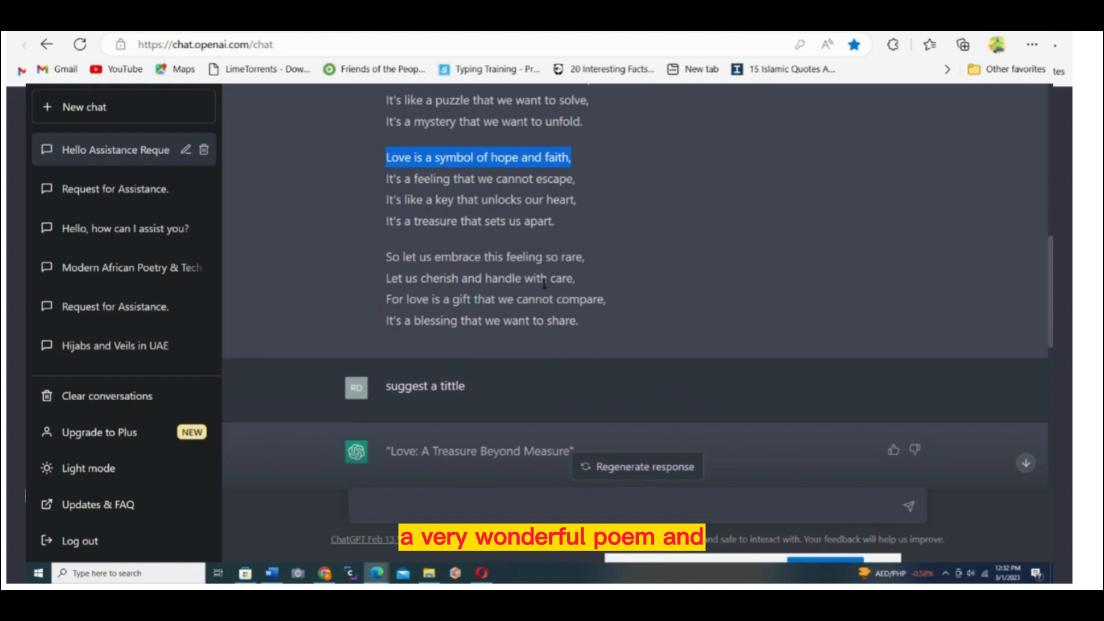